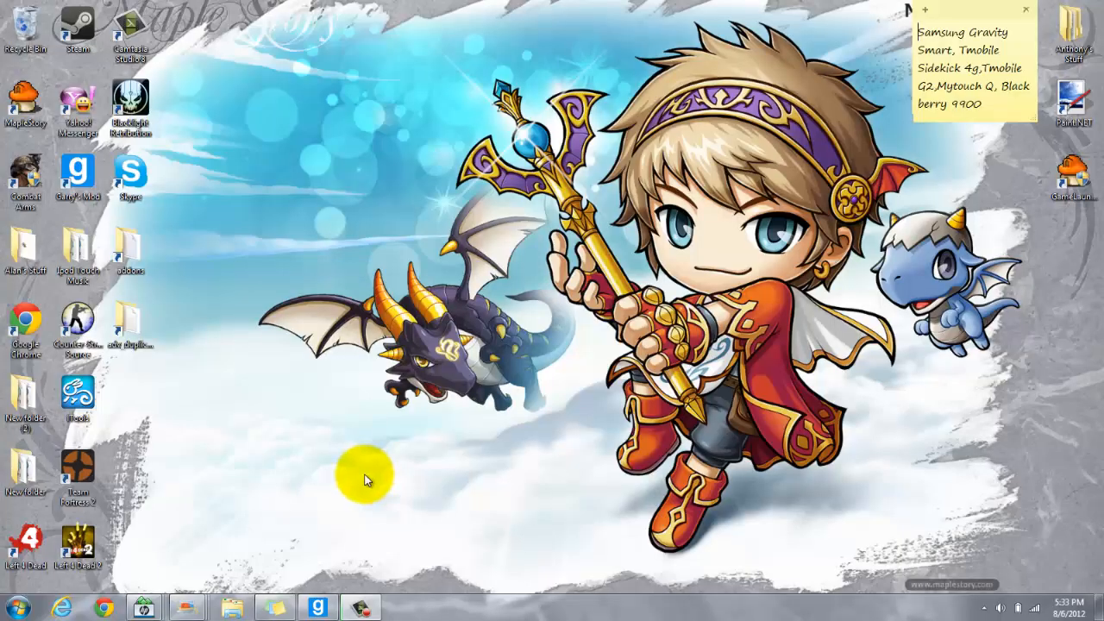
mouse_move(221, 518)
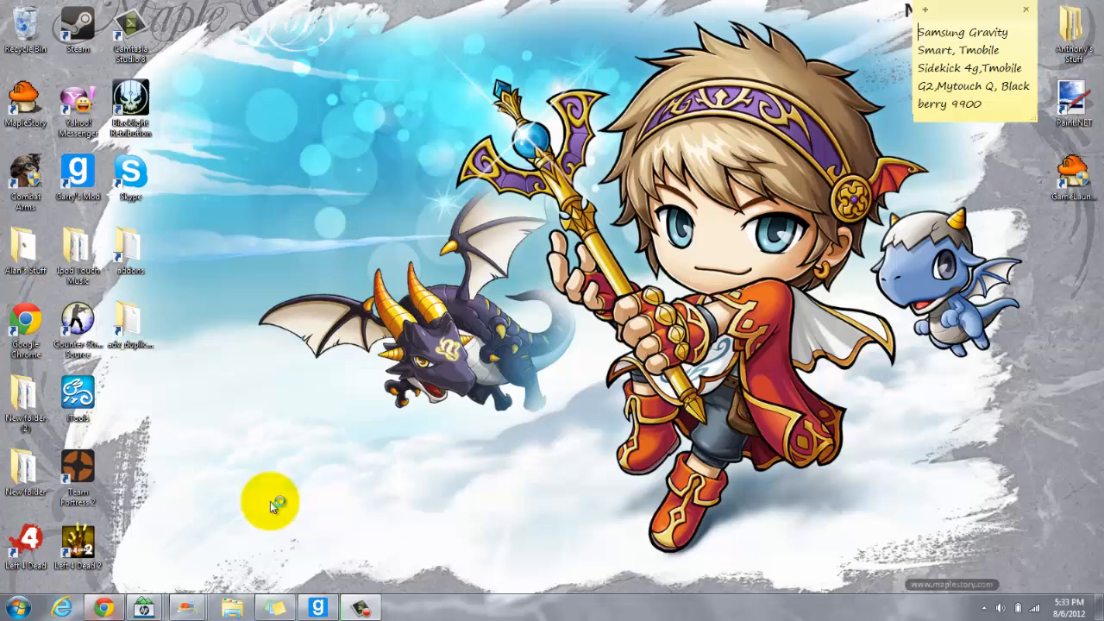
Open the Steam site from Chrome's search results and go to the Install Steam page.
left_click(104, 607)
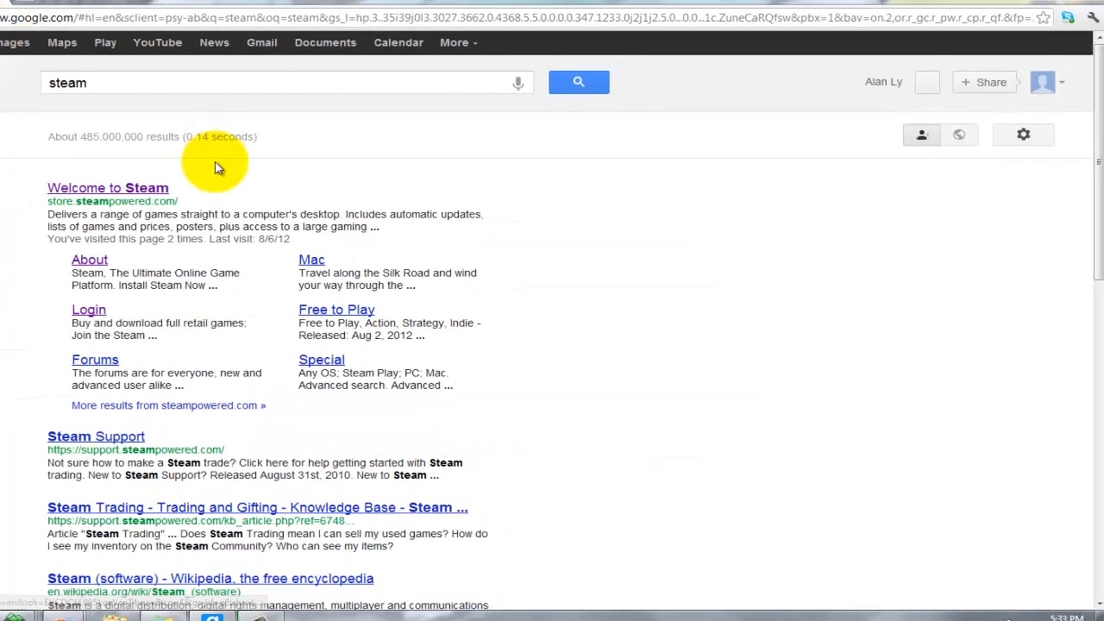
left_click(108, 188)
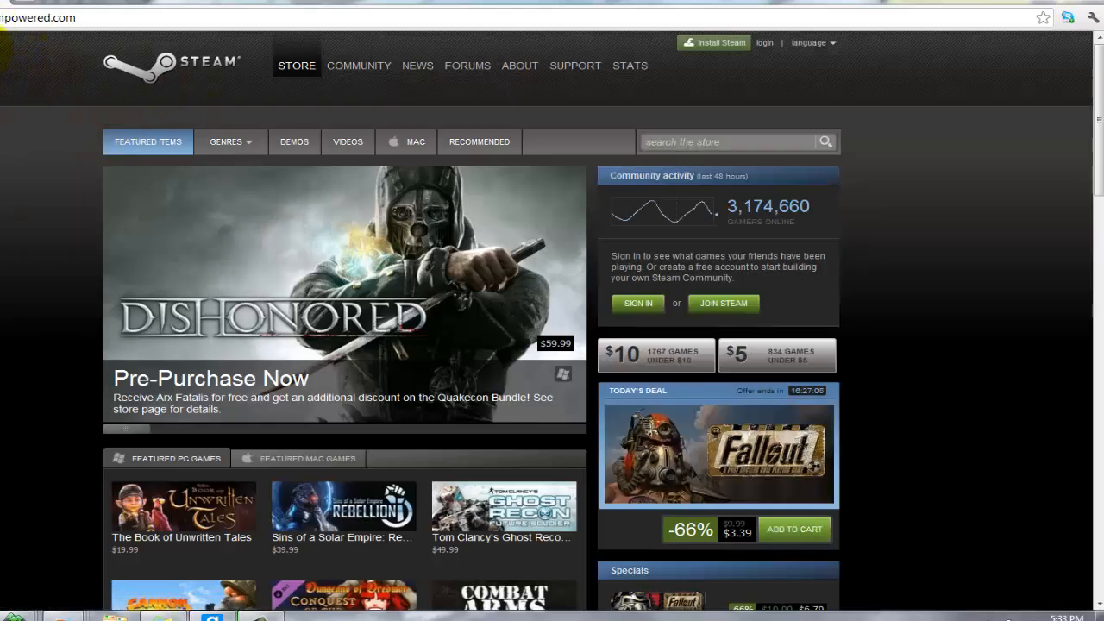
mouse_move(735, 312)
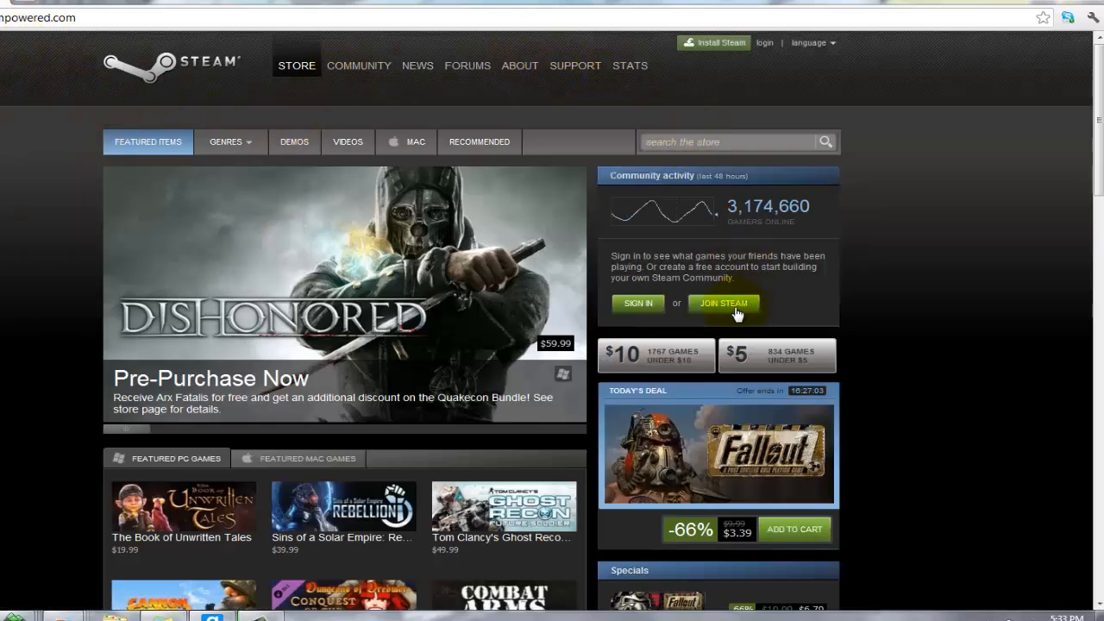
mouse_move(729, 51)
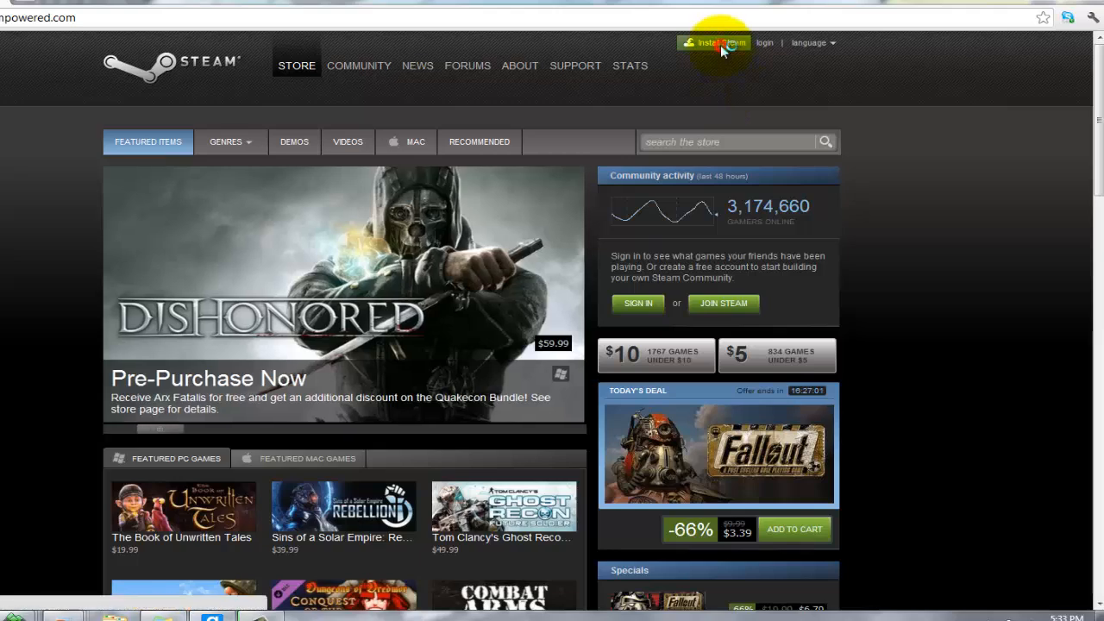
left_click(716, 42)
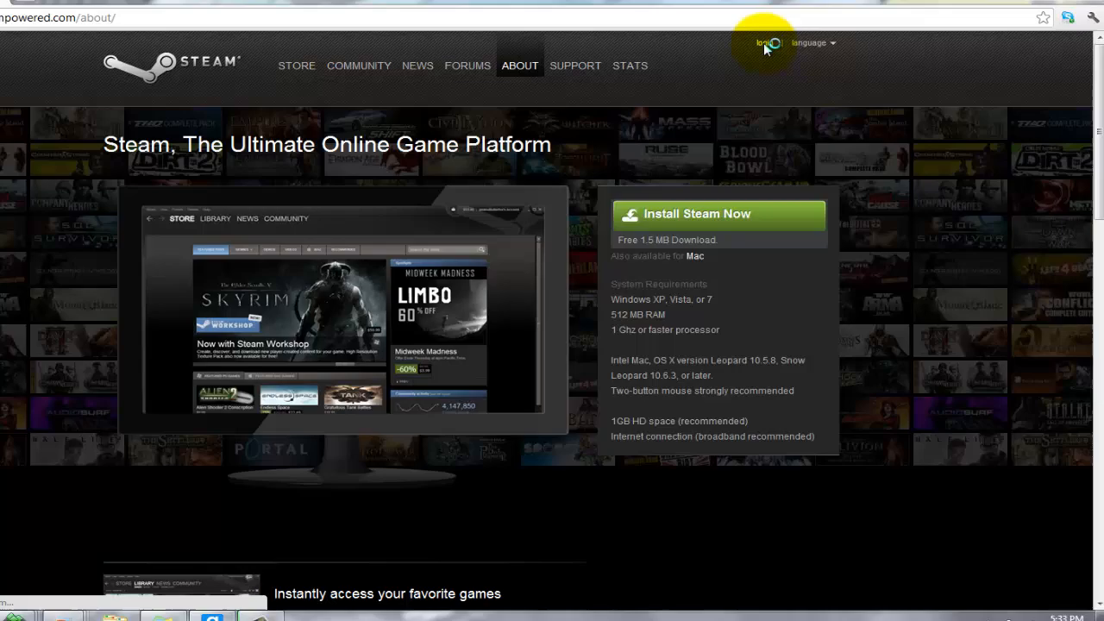
Open Steam's Create an Account form via login and enter the username 'testuser'.
left_click(767, 43)
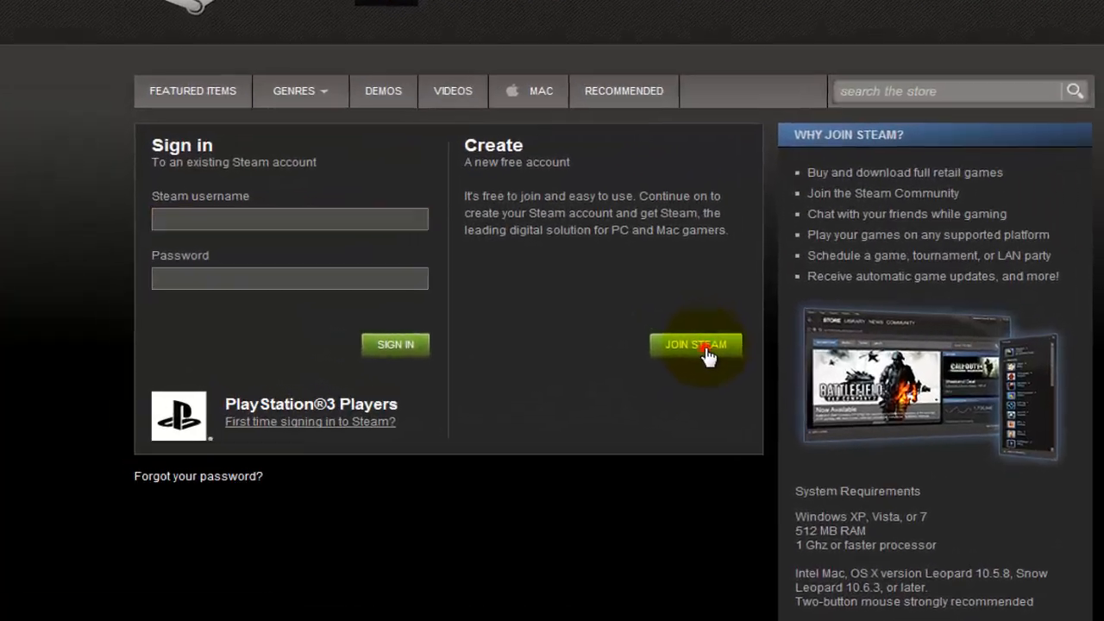
left_click(697, 344)
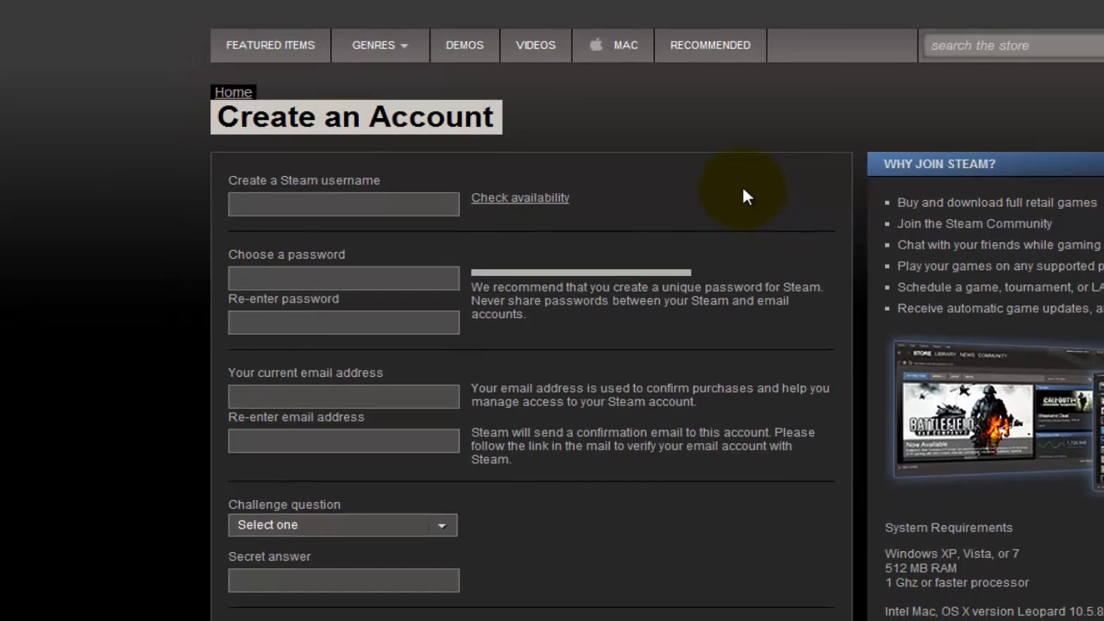
mouse_move(186, 220)
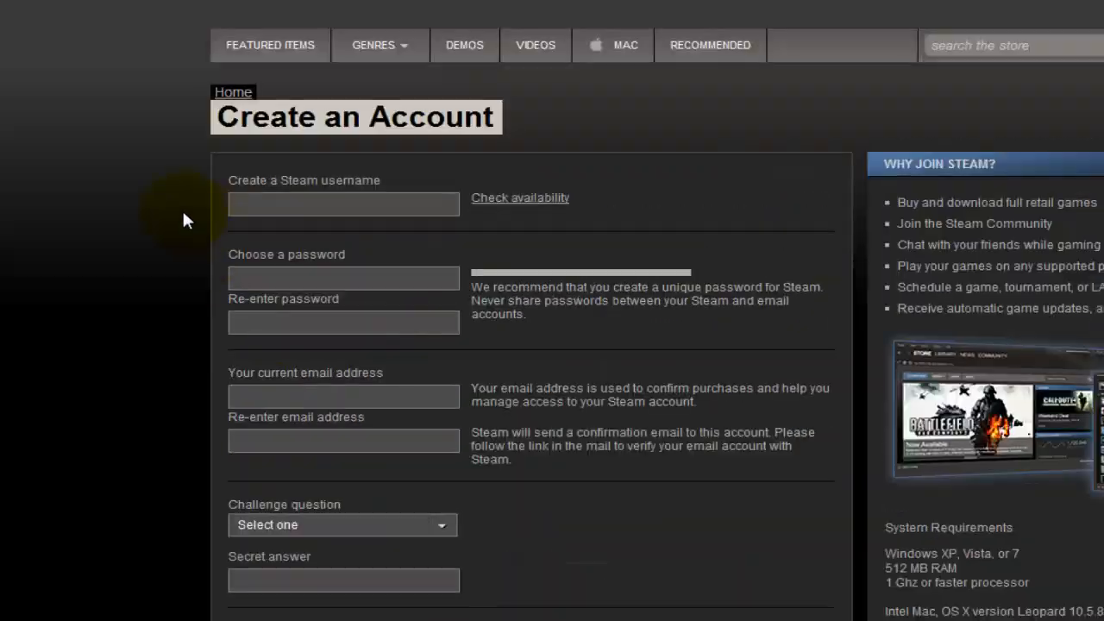
scroll("down", 3)
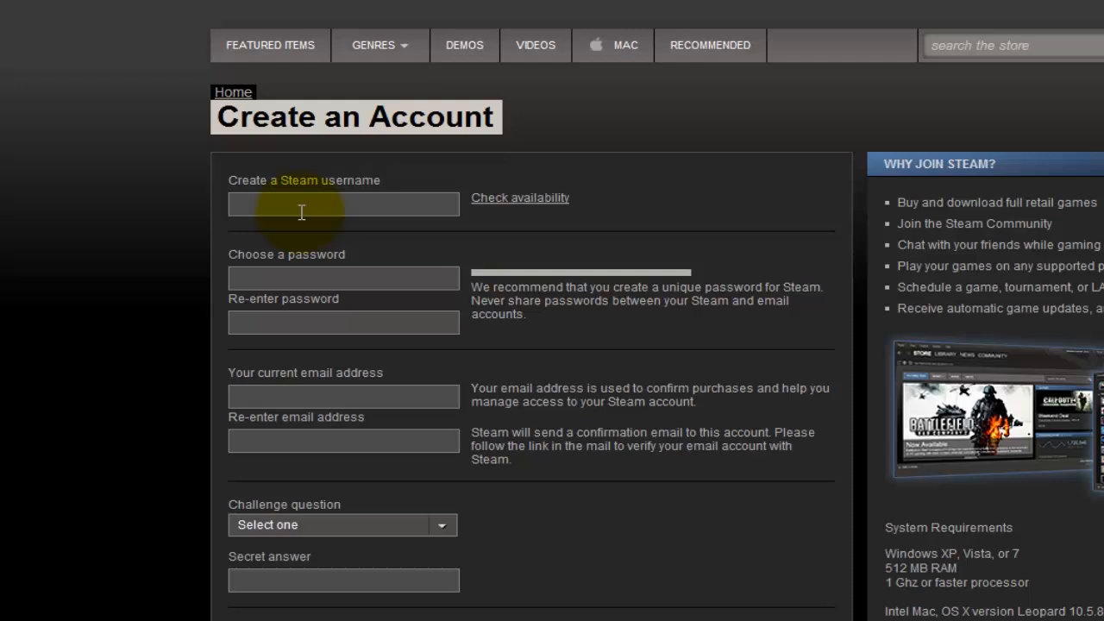
left_click(344, 205)
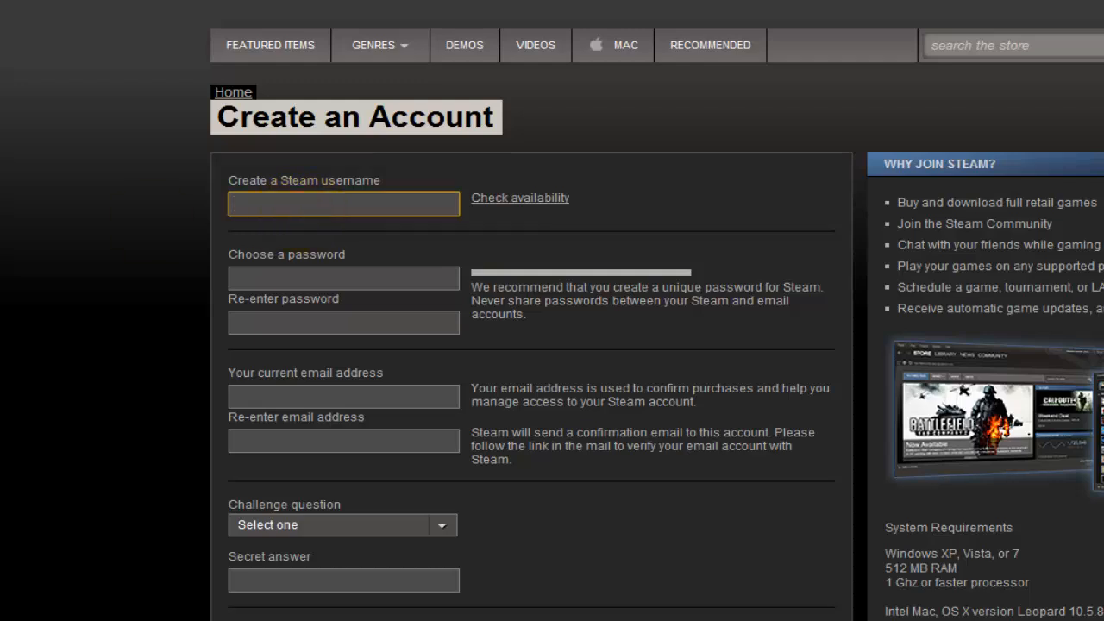
type("t")
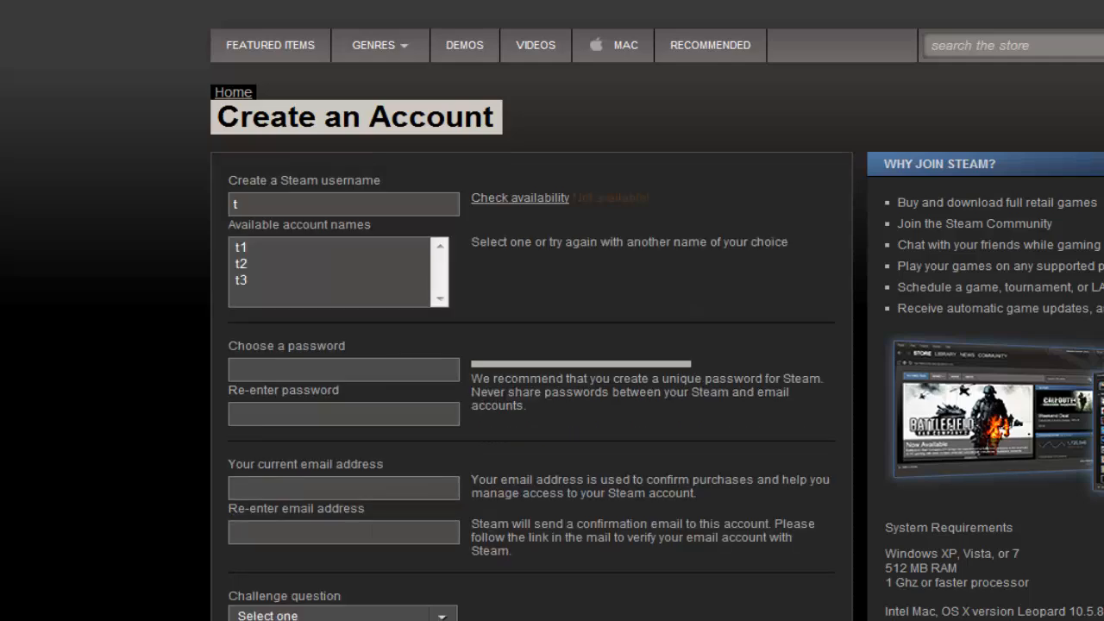
type("estuser")
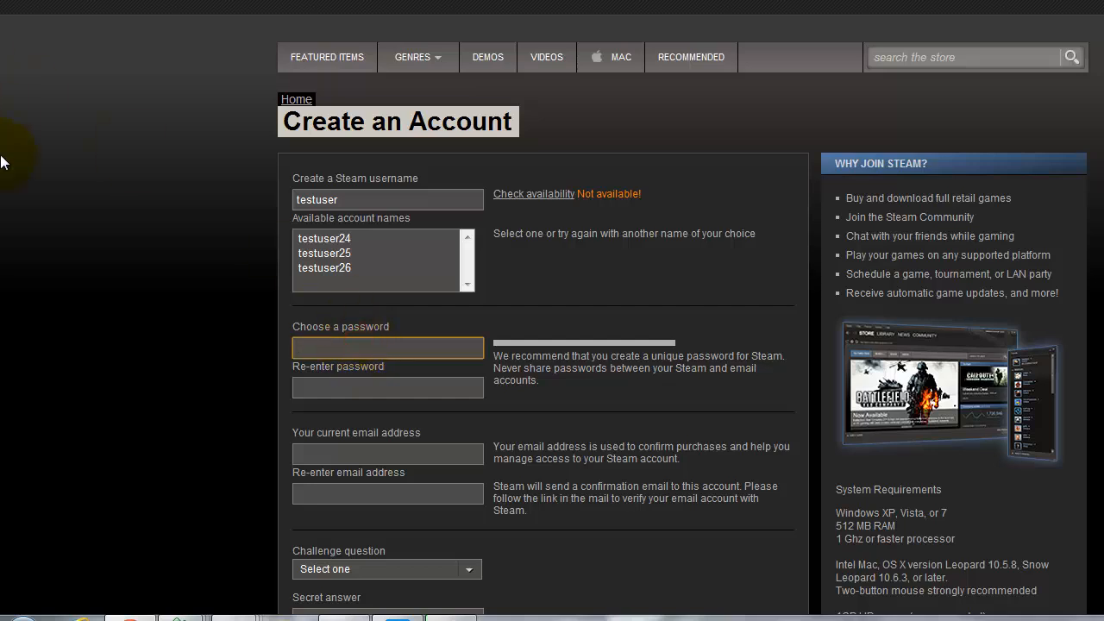
mouse_move(37, 199)
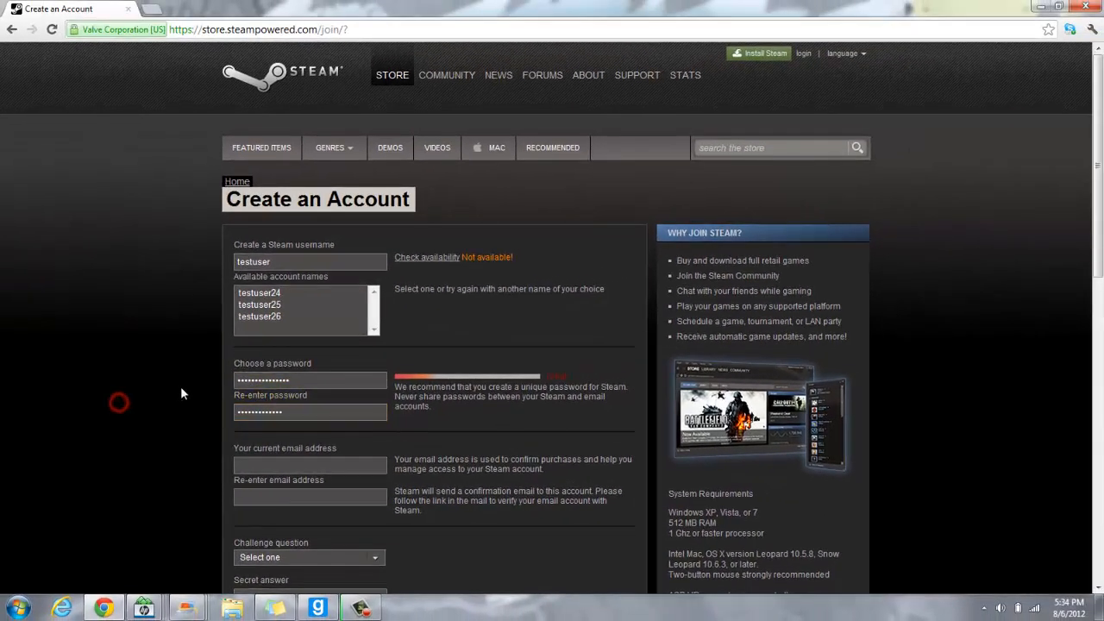
Type the account password into the password fields.
scroll("down", 3)
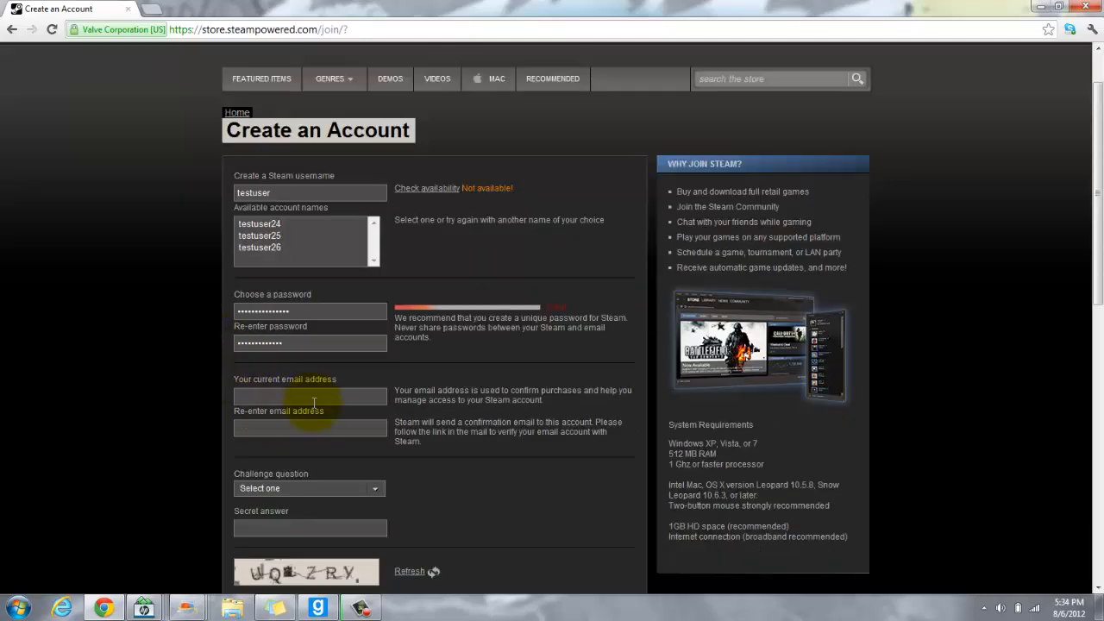
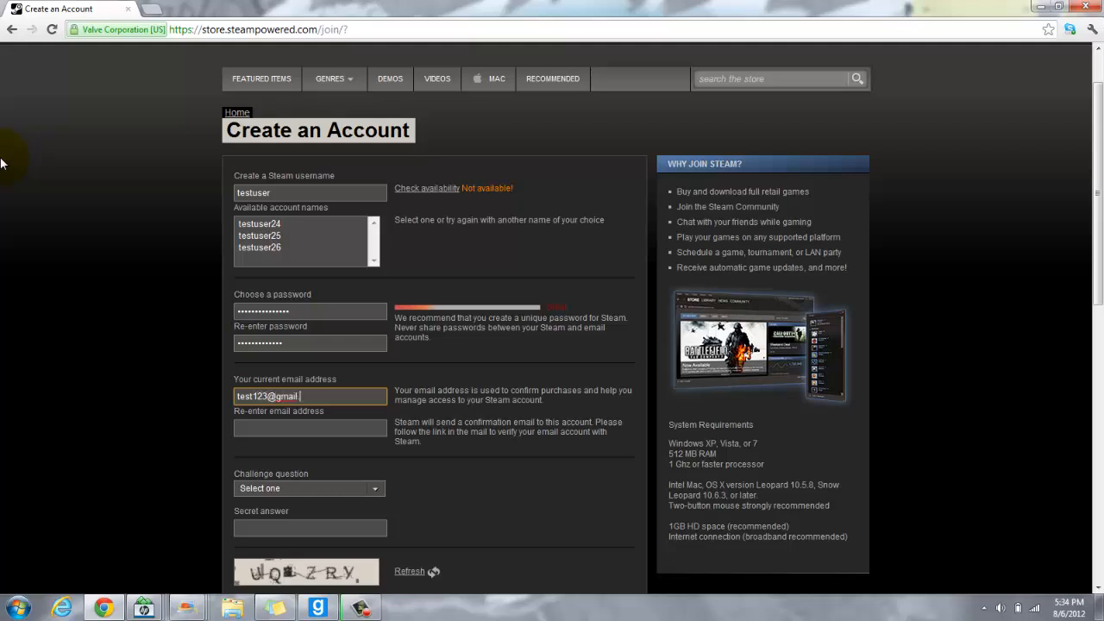
left_click(309, 428)
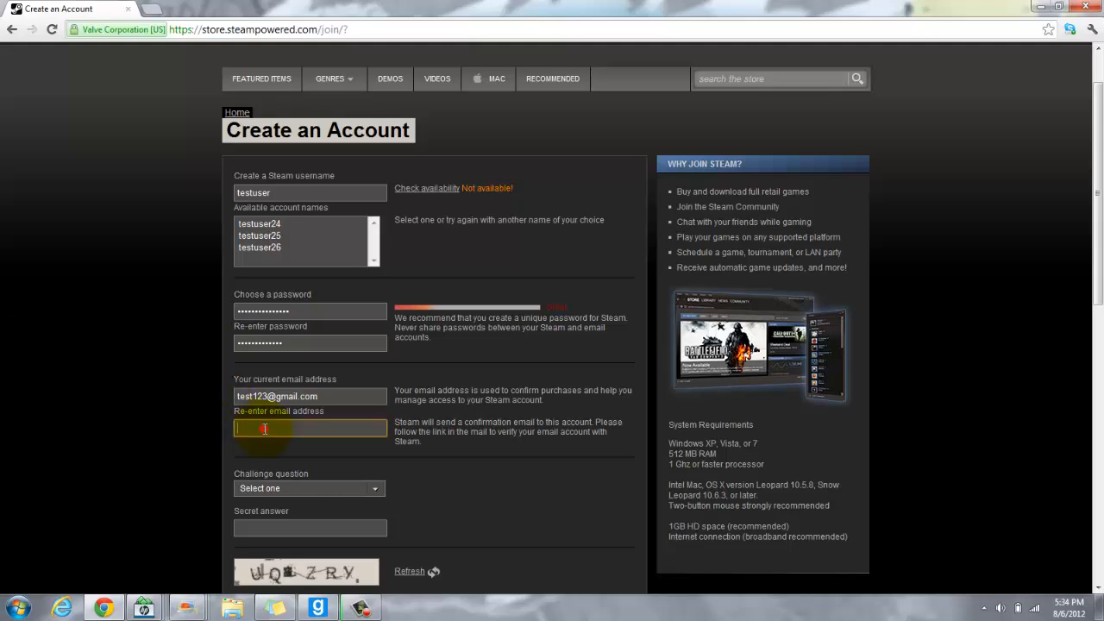
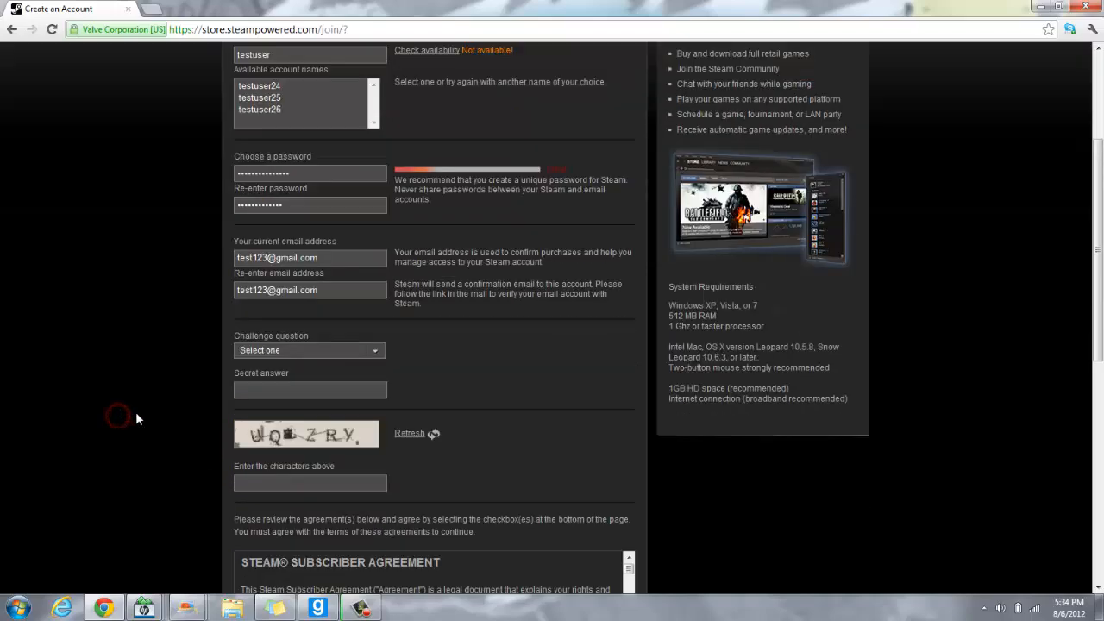
left_click(309, 351)
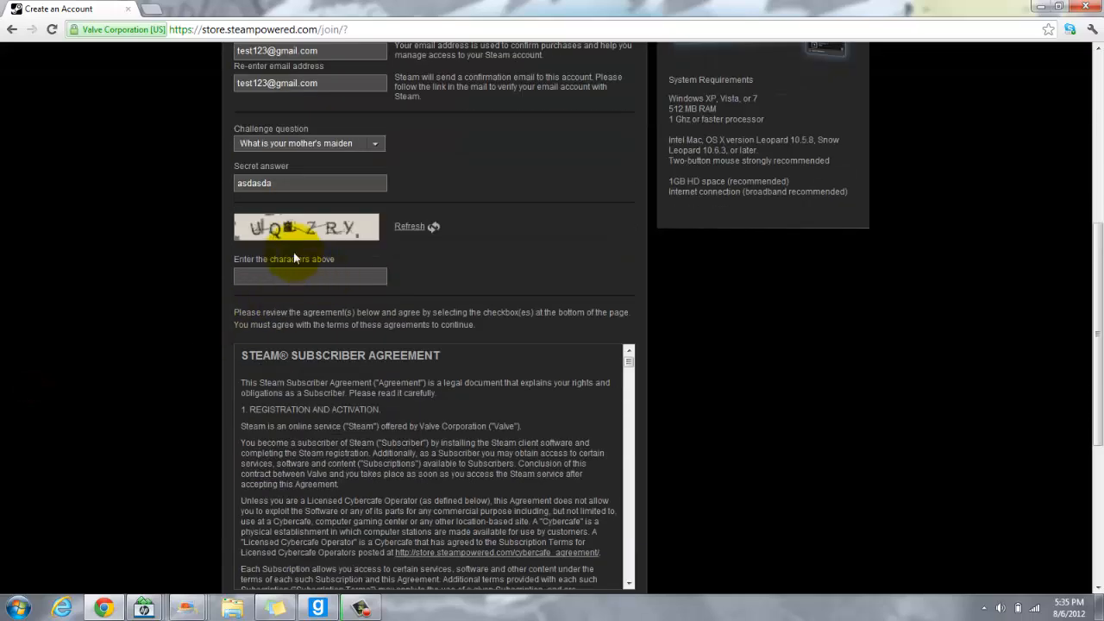
mouse_move(336, 232)
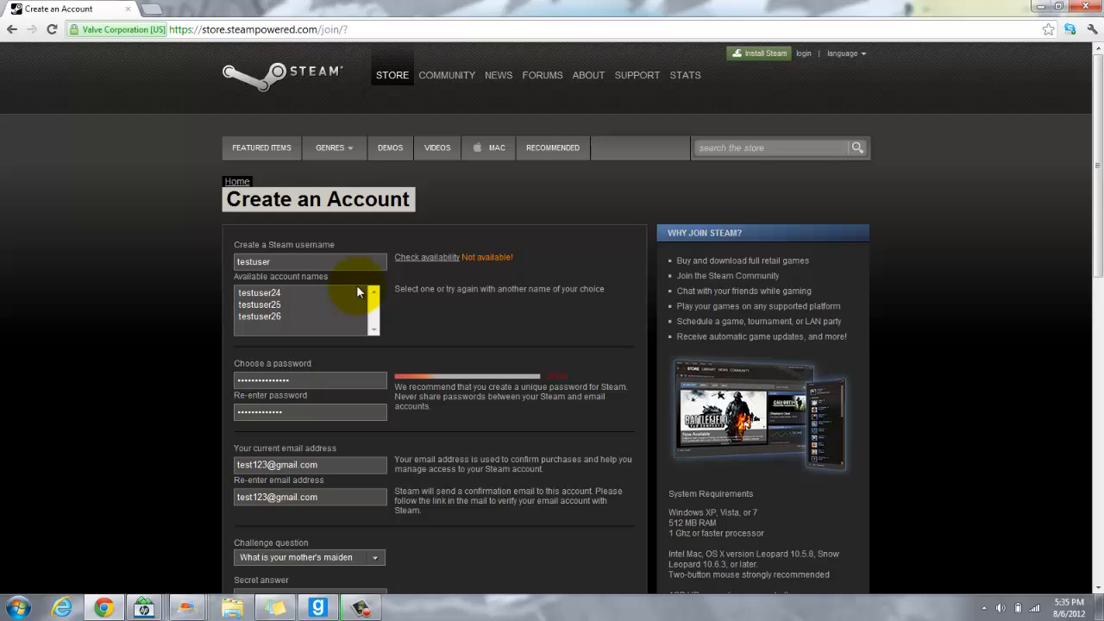
Accept the subscriber agreement and age terms, then submit the Create My Account form.
scroll("down", 3)
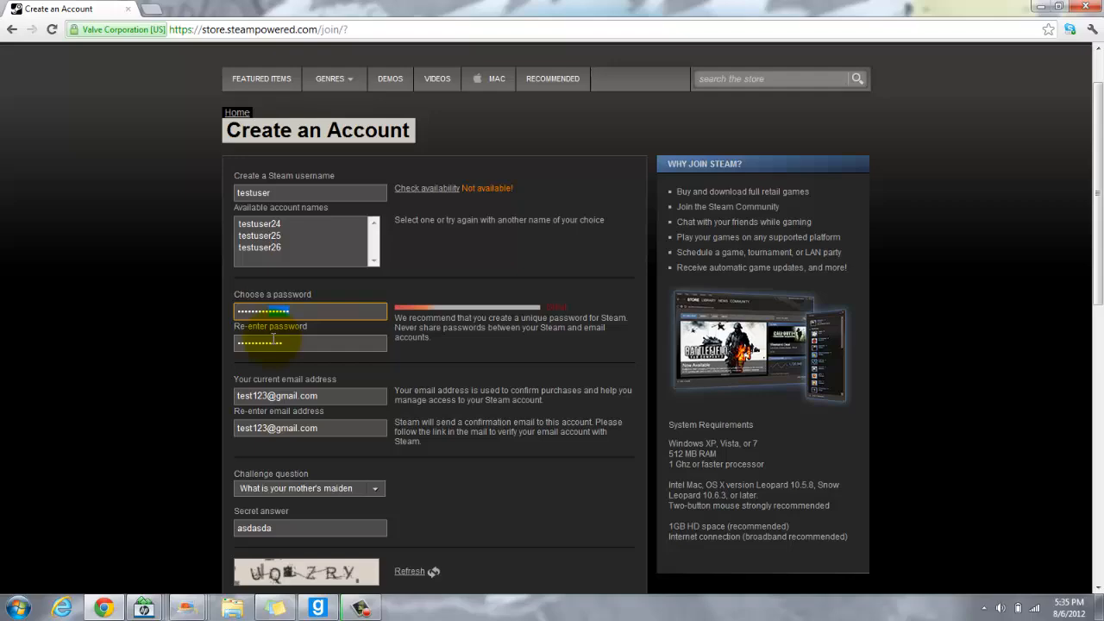
scroll("down", 3)
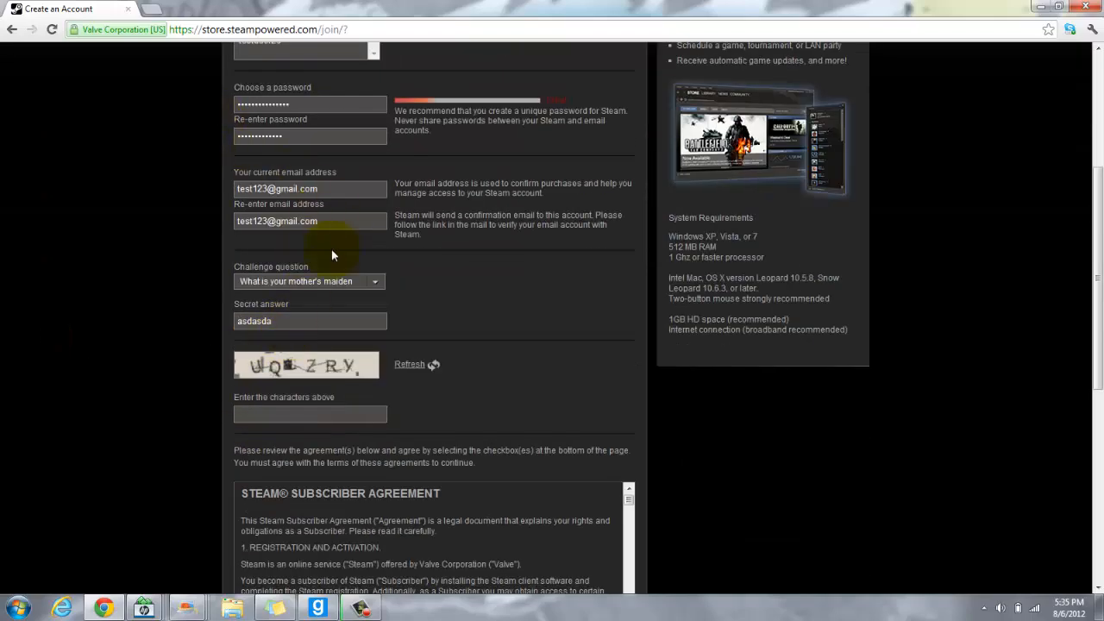
scroll("down", 3)
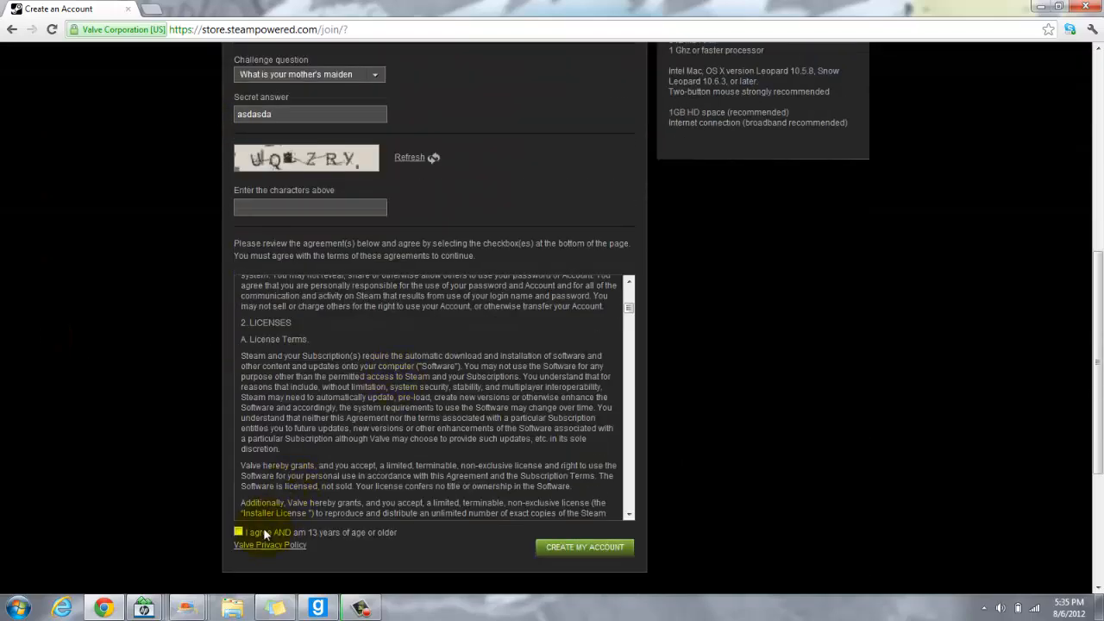
left_click(238, 531)
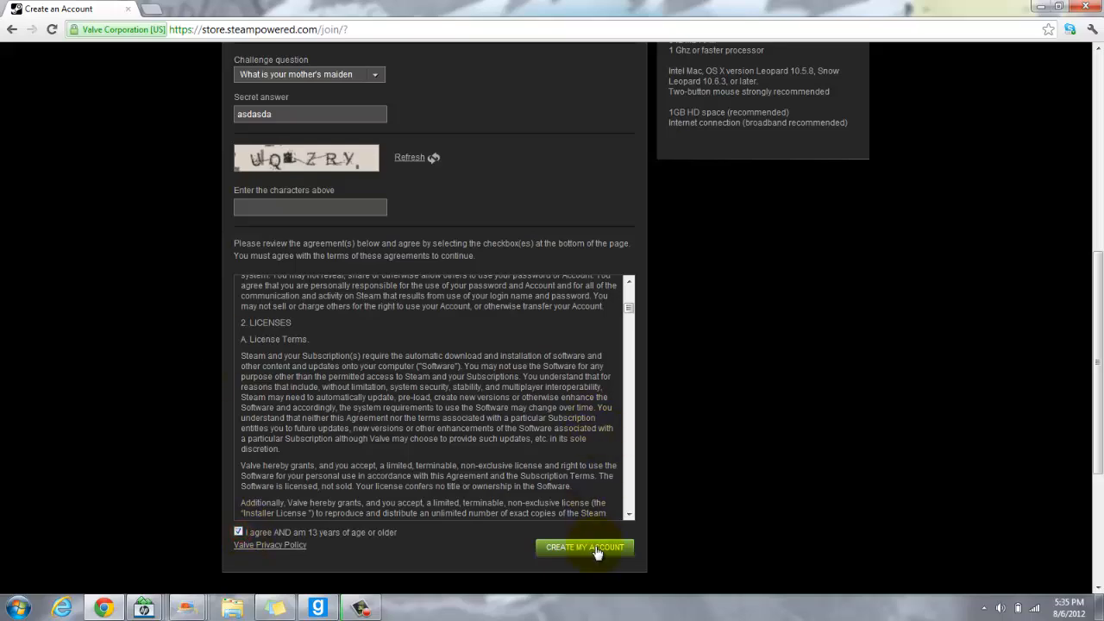
left_click(562, 547)
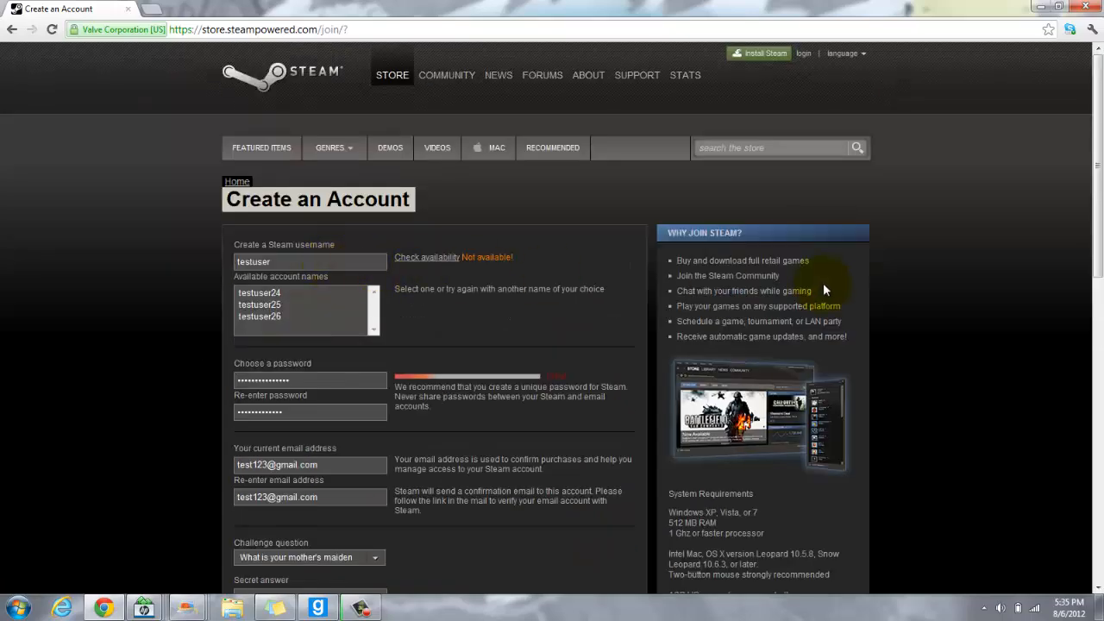
mouse_move(827, 95)
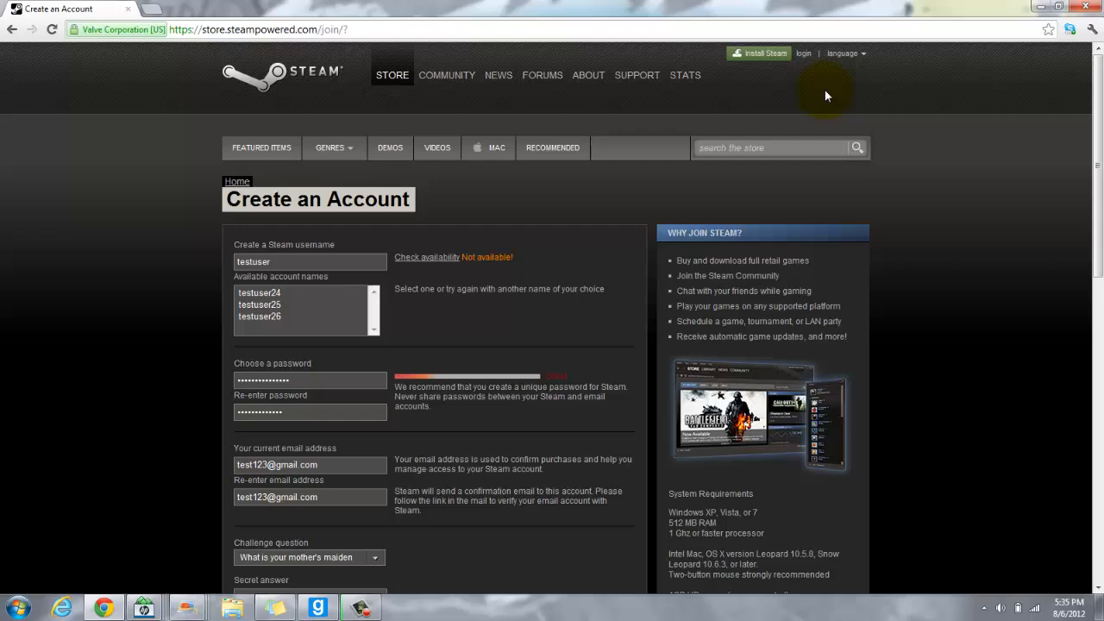
mouse_move(761, 54)
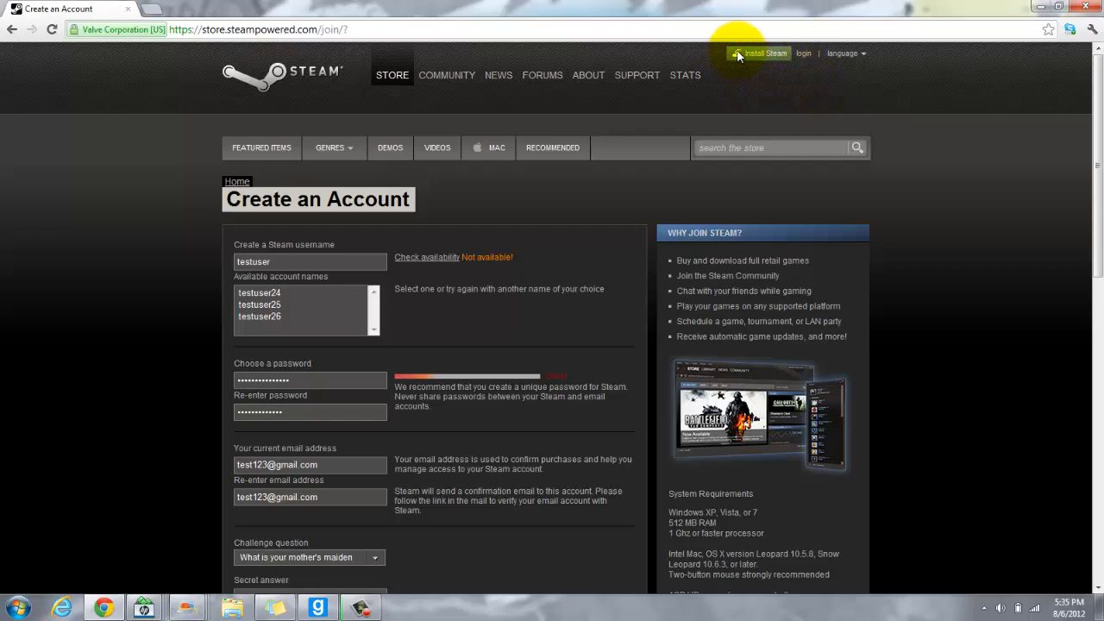
Return to the Install Steam download page from the store header.
left_click(766, 53)
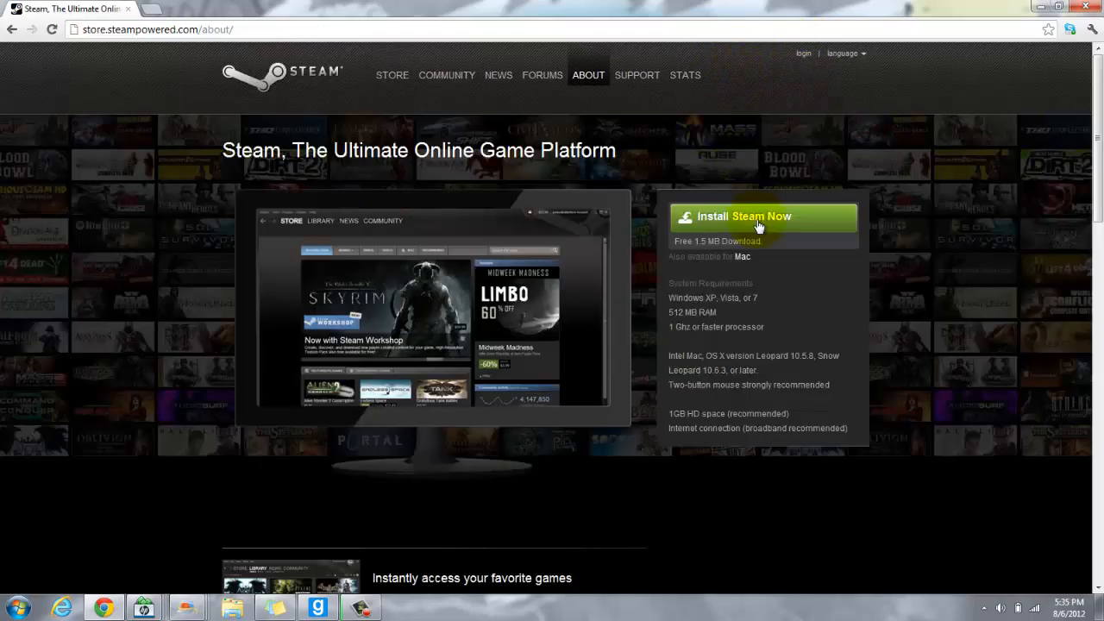
mouse_move(749, 169)
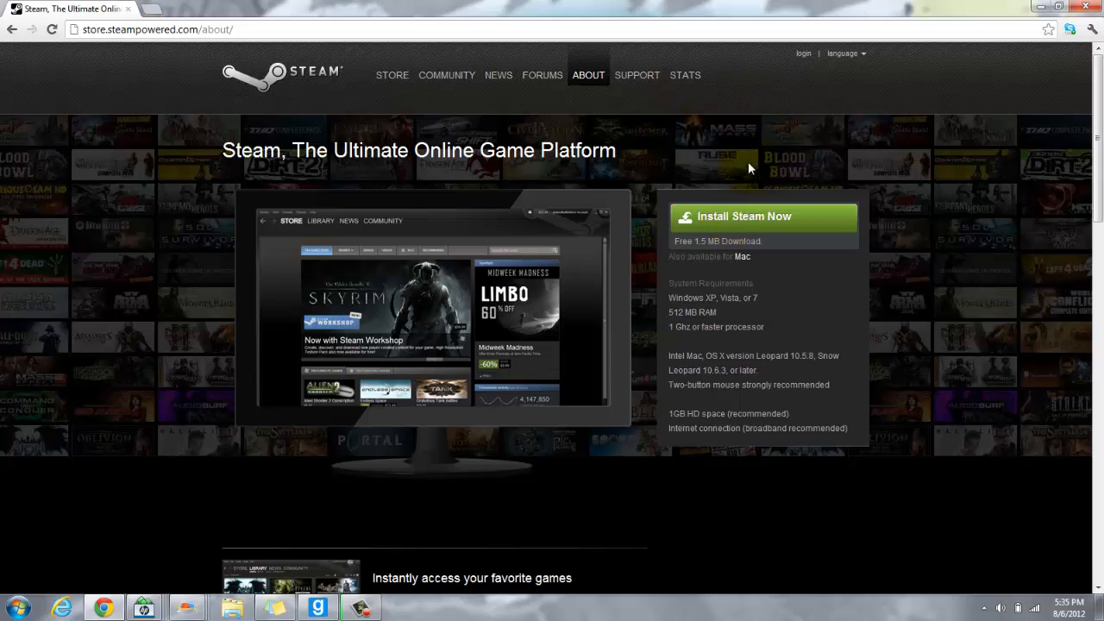